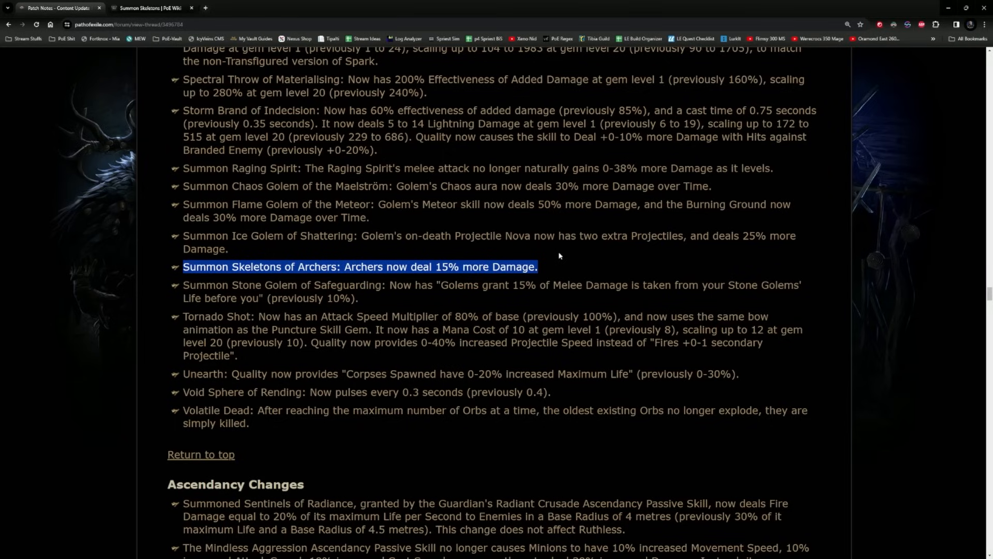
{"action": "mouse_move", "coordinate": [552, 228]}
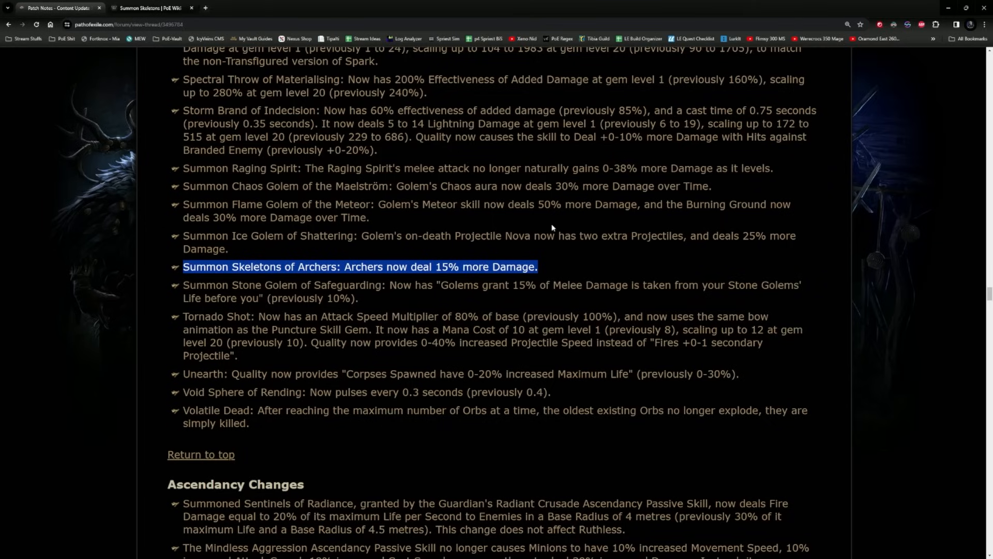
{"action": "mouse_move", "coordinate": [567, 215]}
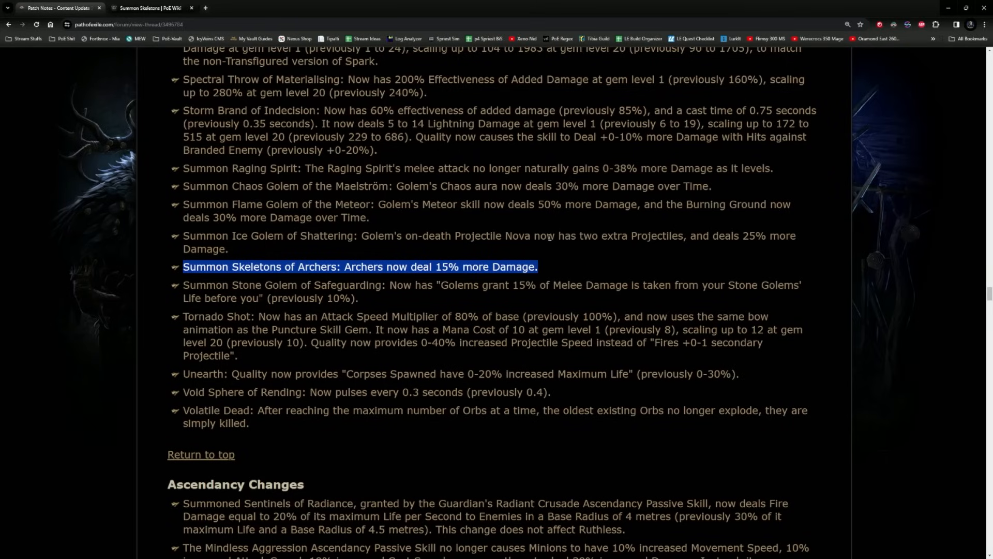
{"action": "mouse_move", "coordinate": [508, 231]}
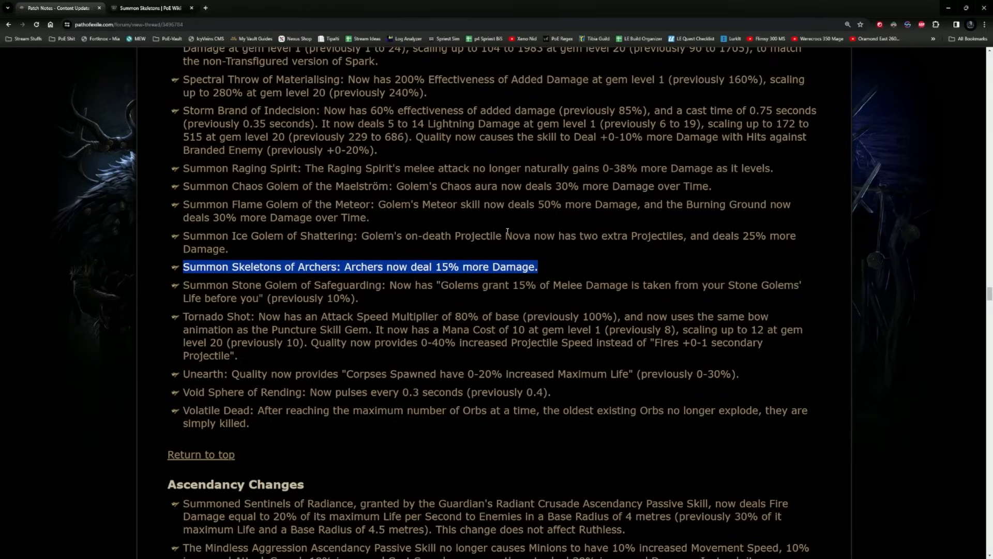
{"action": "mouse_move", "coordinate": [503, 234]}
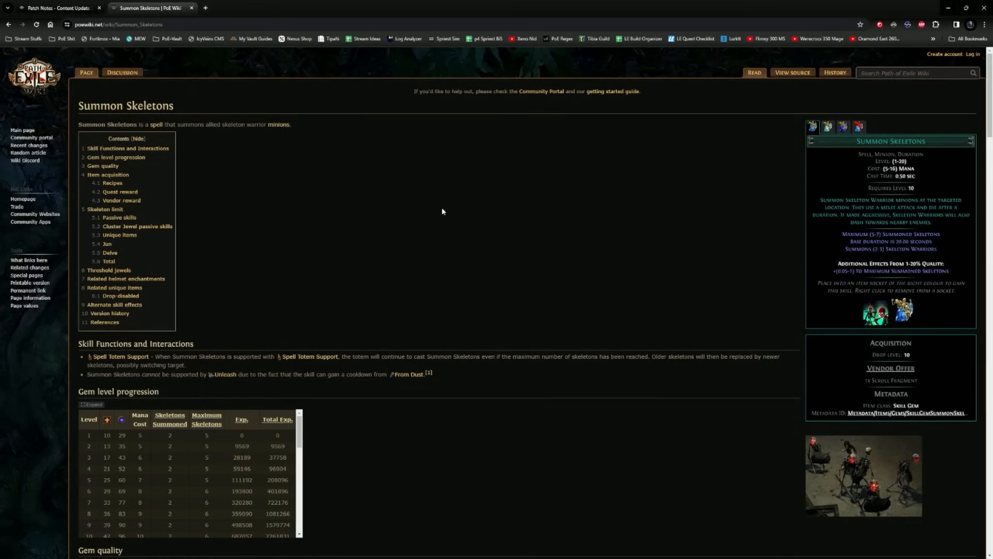
Step: Scroll the Summon Skeletons article down to the version history listing 3.23.0 transfigured versions
{"action": "scroll", "scroll_direction": "down", "scroll_amount": 3}
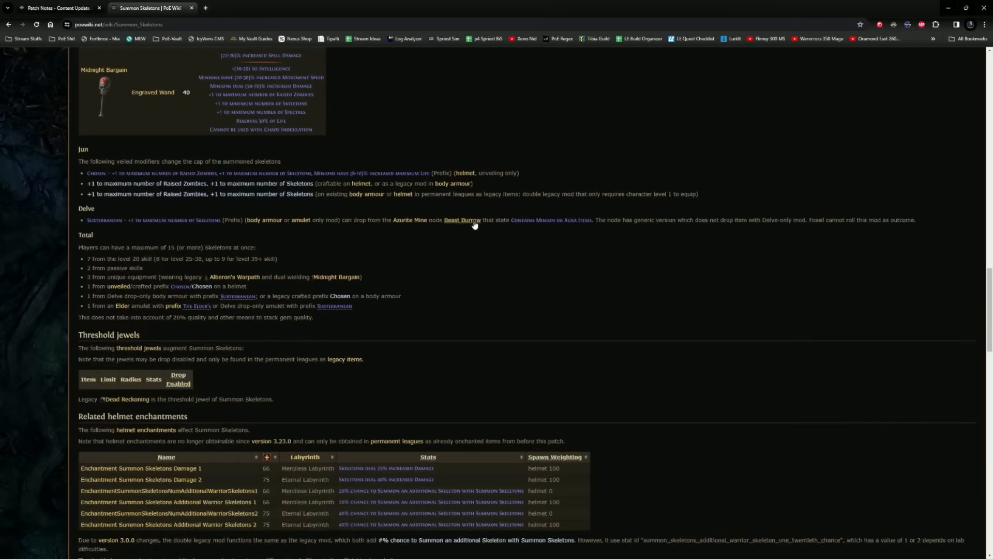
{"action": "scroll", "scroll_direction": "down", "scroll_amount": 3}
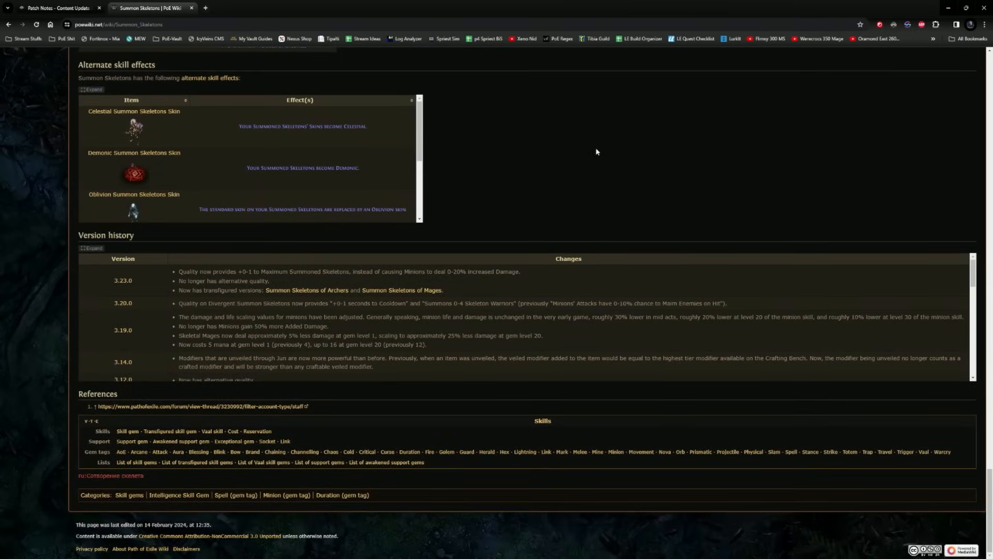
{"action": "mouse_move", "coordinate": [564, 274]}
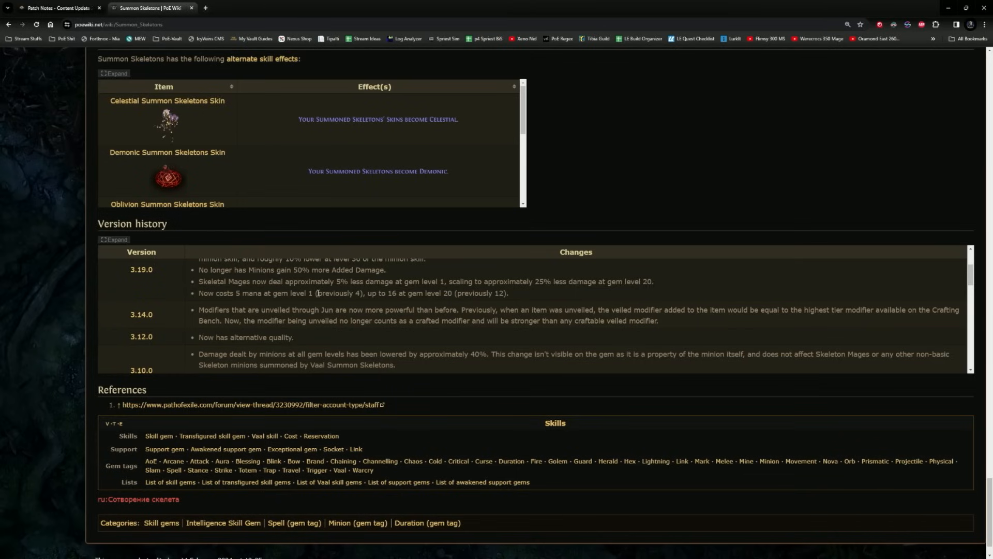
{"action": "mouse_move", "coordinate": [319, 293]}
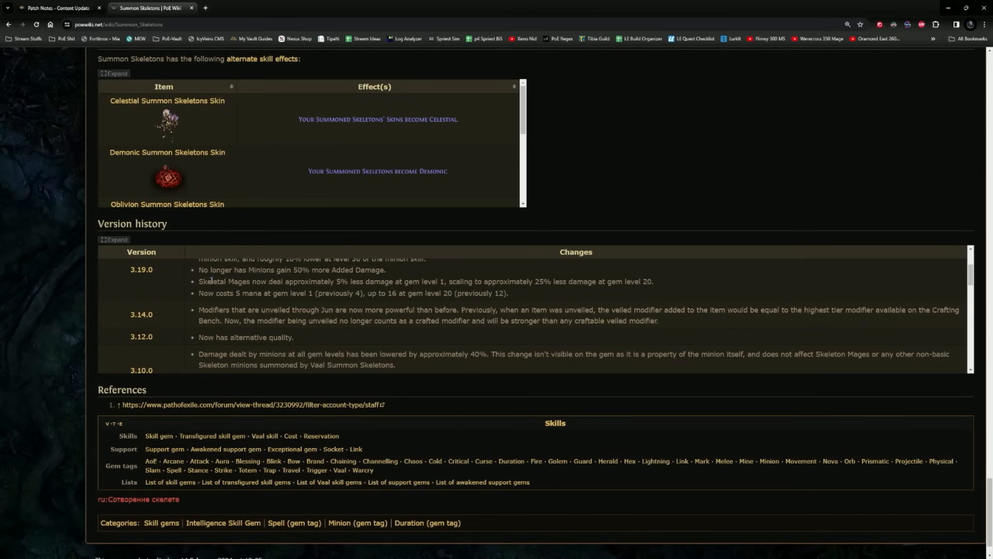
Step: Highlight the 3.19.0 notes on minion damage scaling and Skeletal Mages' 25% less damage
{"action": "left_click_drag", "start_coordinate": [211, 281], "coordinate": [382, 281]}
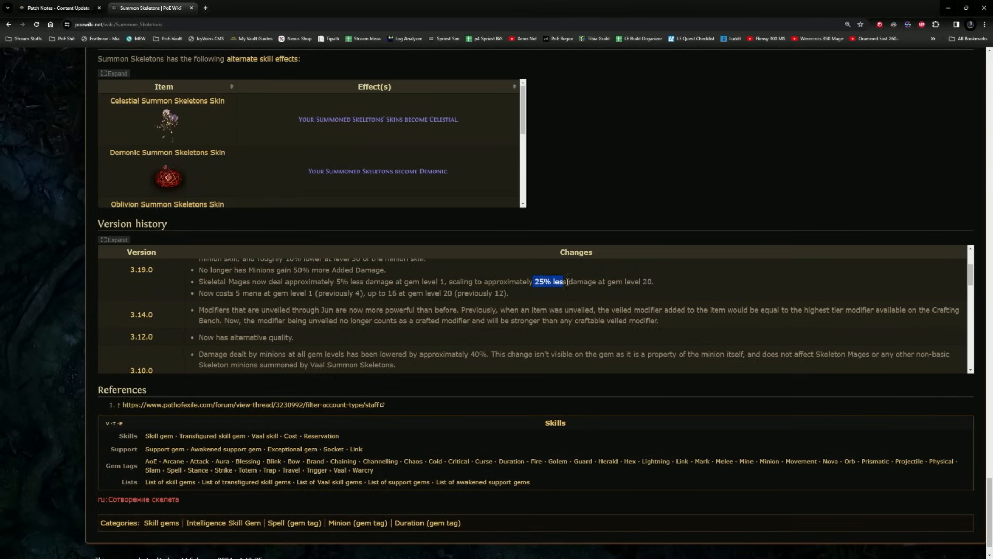
{"action": "left_click_drag", "start_coordinate": [551, 281], "coordinate": [653, 281]}
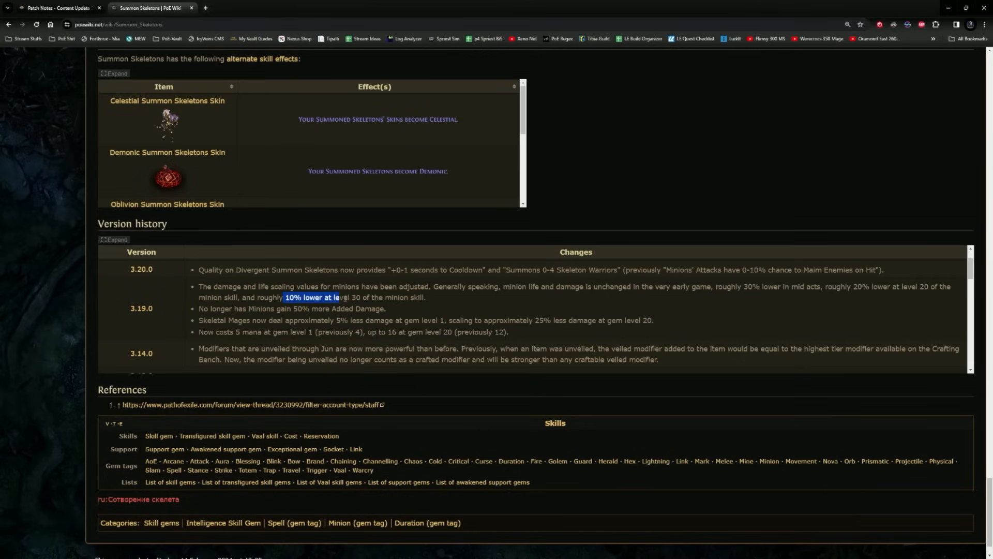
{"action": "left_click_drag", "start_coordinate": [313, 297], "coordinate": [426, 297]}
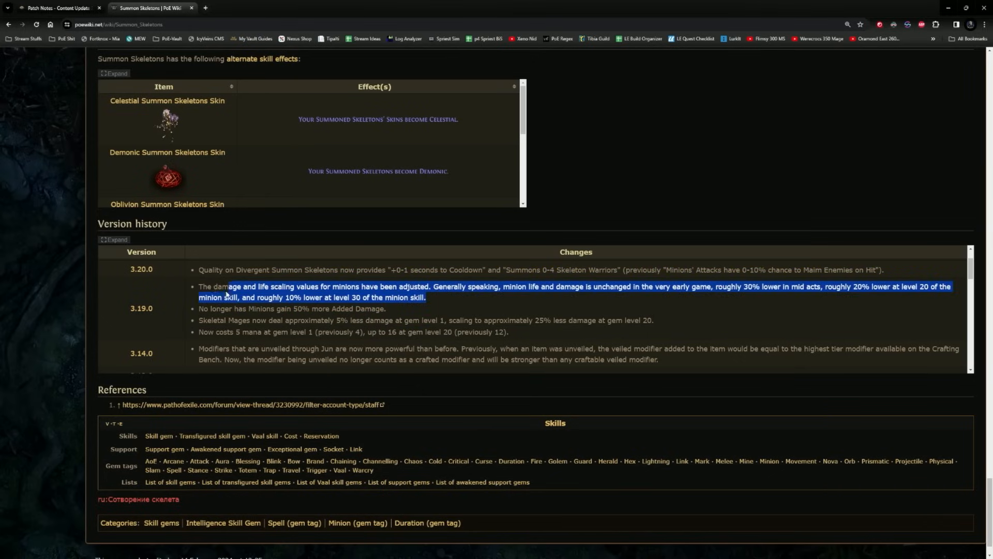
{"action": "left_click", "coordinate": [466, 298]}
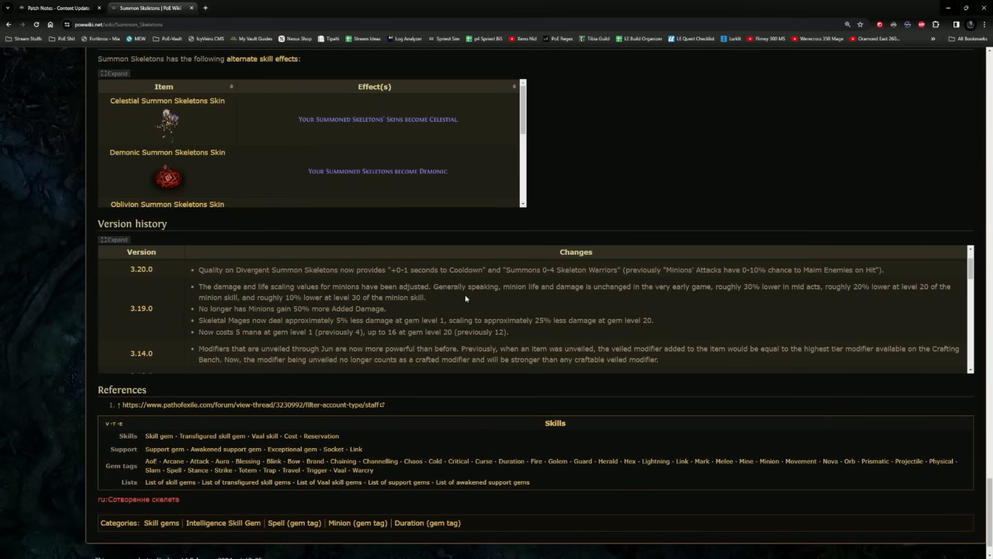
{"action": "mouse_move", "coordinate": [378, 294]}
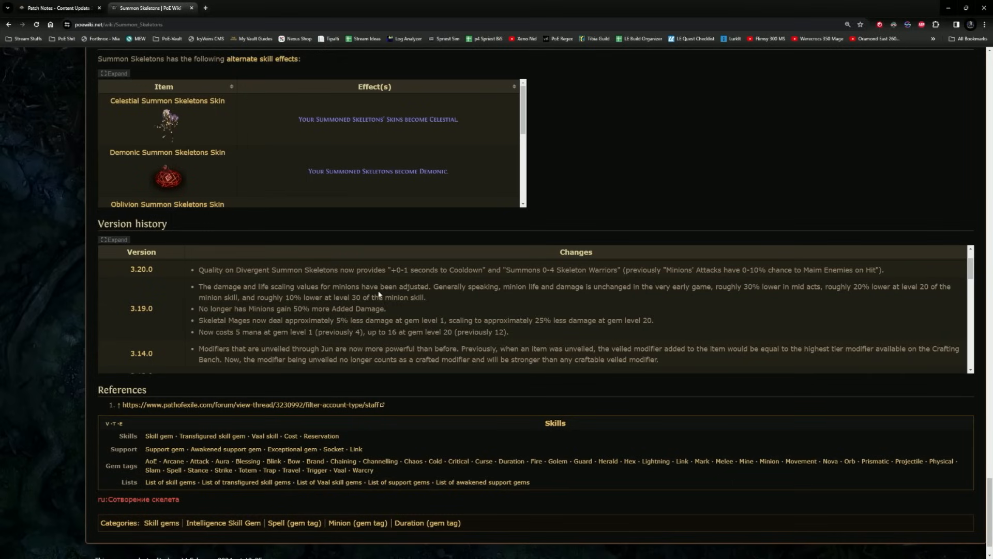
{"action": "left_click_drag", "start_coordinate": [266, 297], "coordinate": [427, 297]}
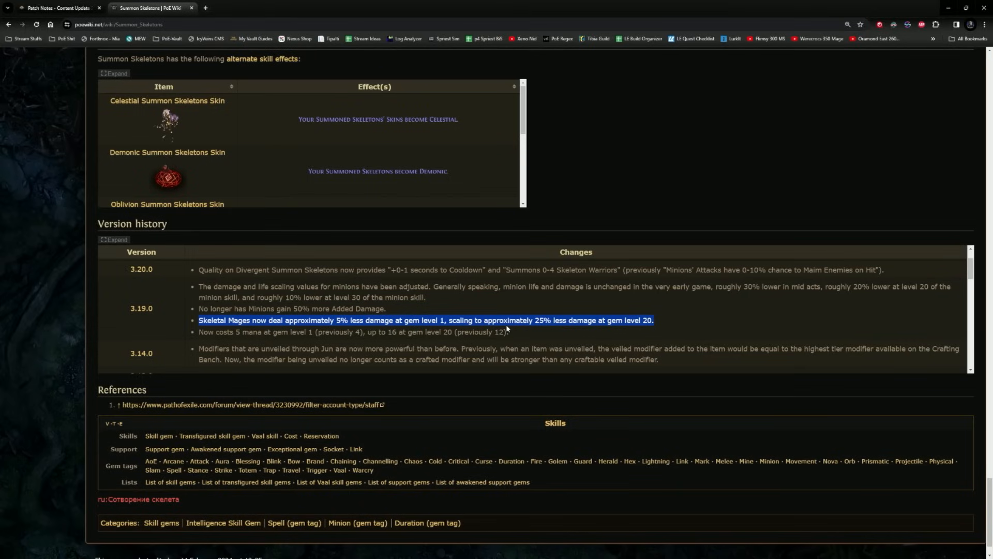
{"action": "mouse_move", "coordinate": [378, 310]}
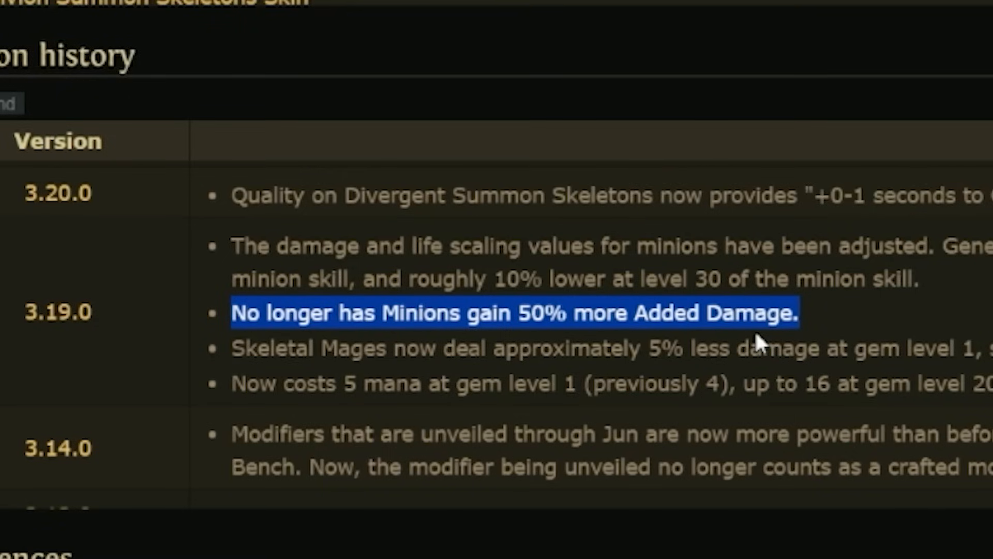
{"action": "mouse_move", "coordinate": [868, 336]}
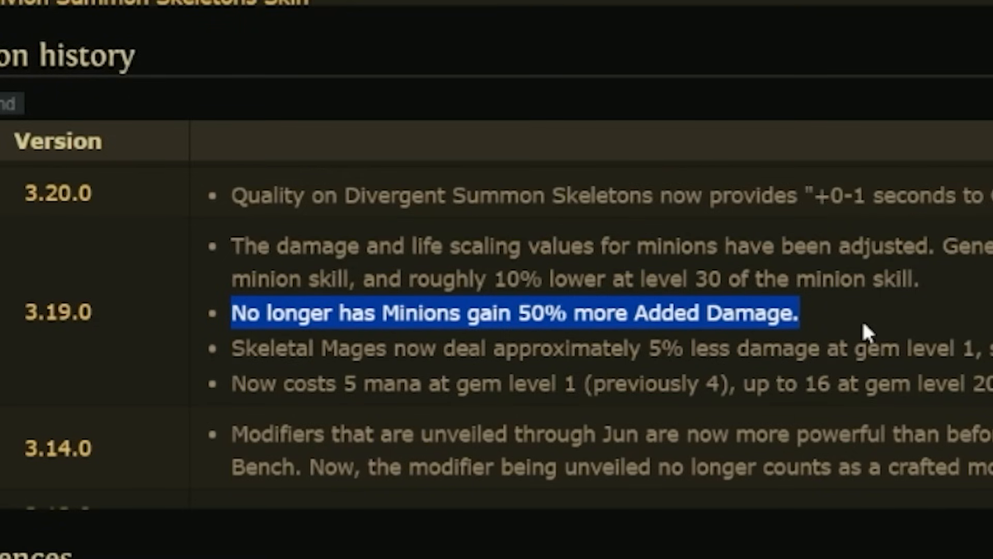
{"action": "mouse_move", "coordinate": [858, 330]}
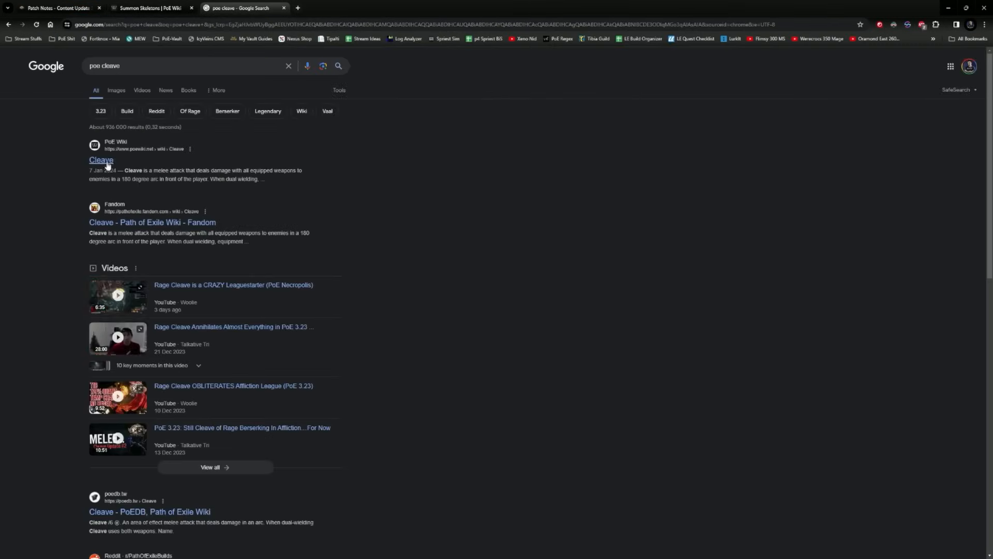
Step: Open the 'Cleave' PoE Wiki result from the Google results
{"action": "left_click", "coordinate": [101, 161]}
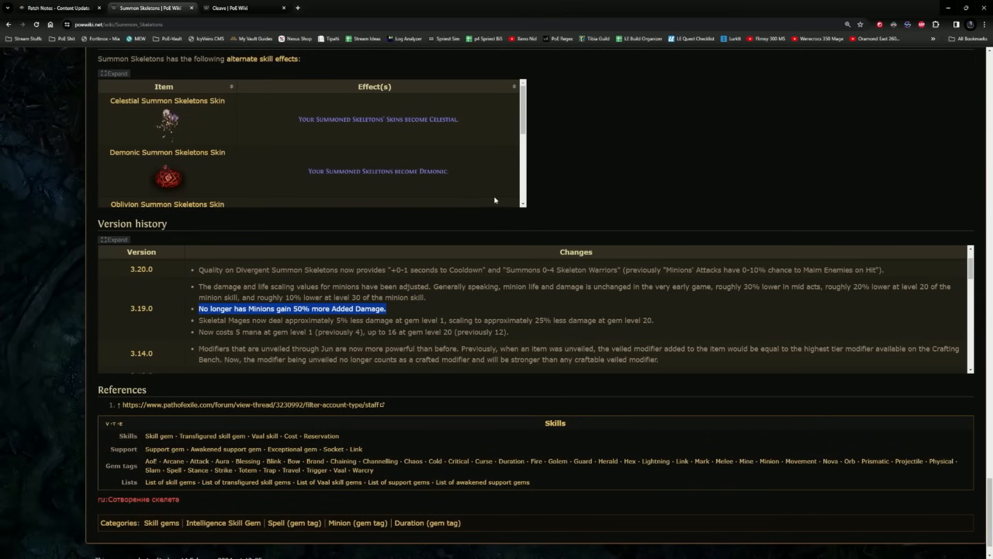
{"action": "mouse_move", "coordinate": [576, 178]}
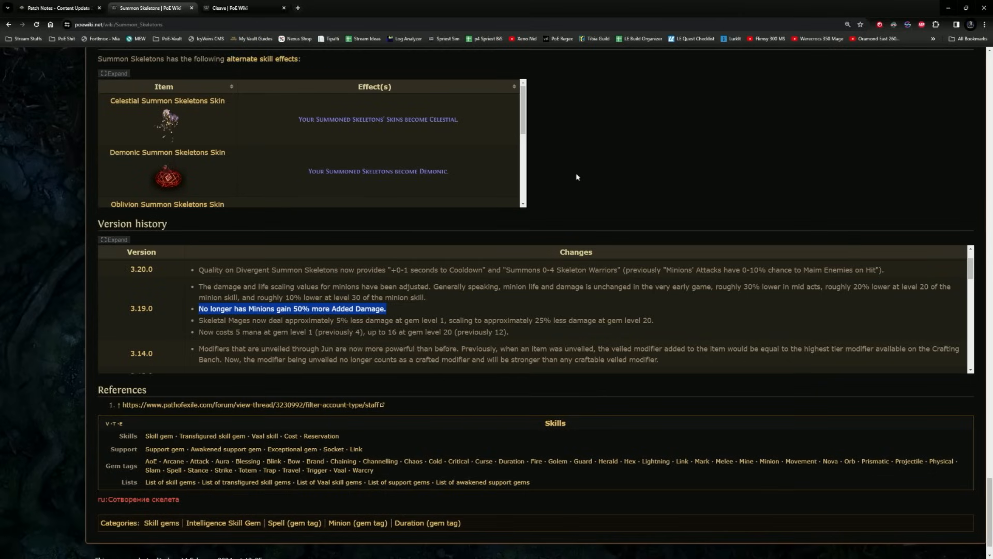
{"action": "mouse_move", "coordinate": [589, 194]}
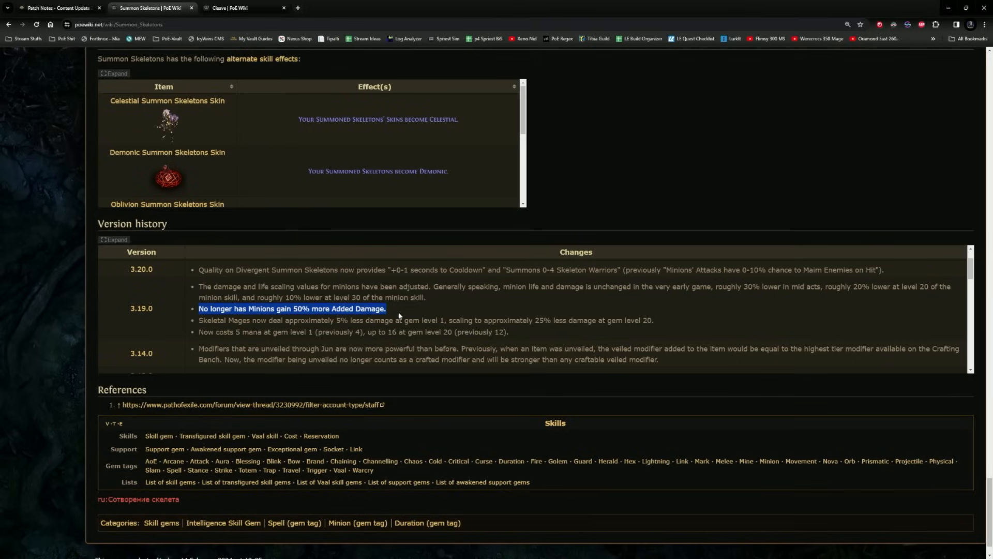
{"action": "mouse_move", "coordinate": [426, 288]}
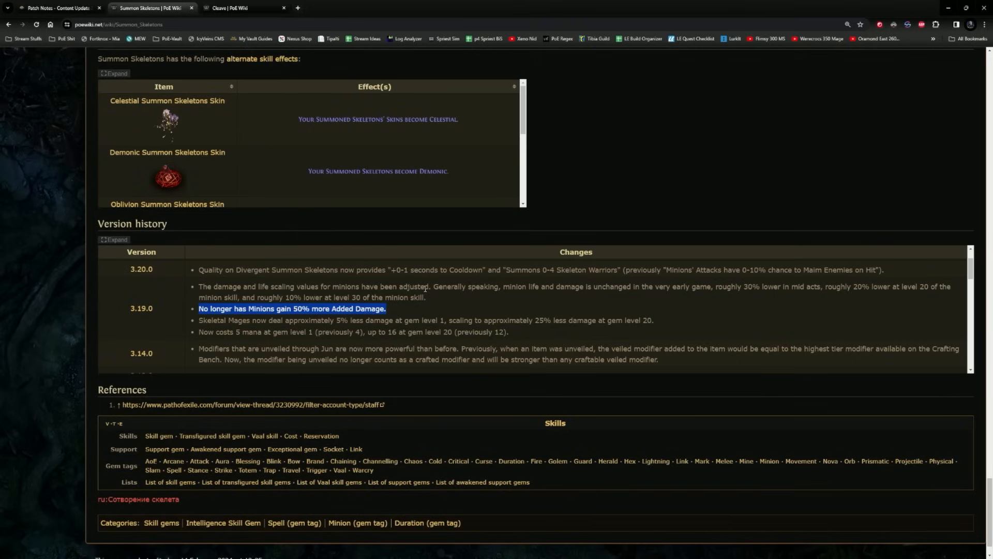
{"action": "mouse_move", "coordinate": [588, 211]}
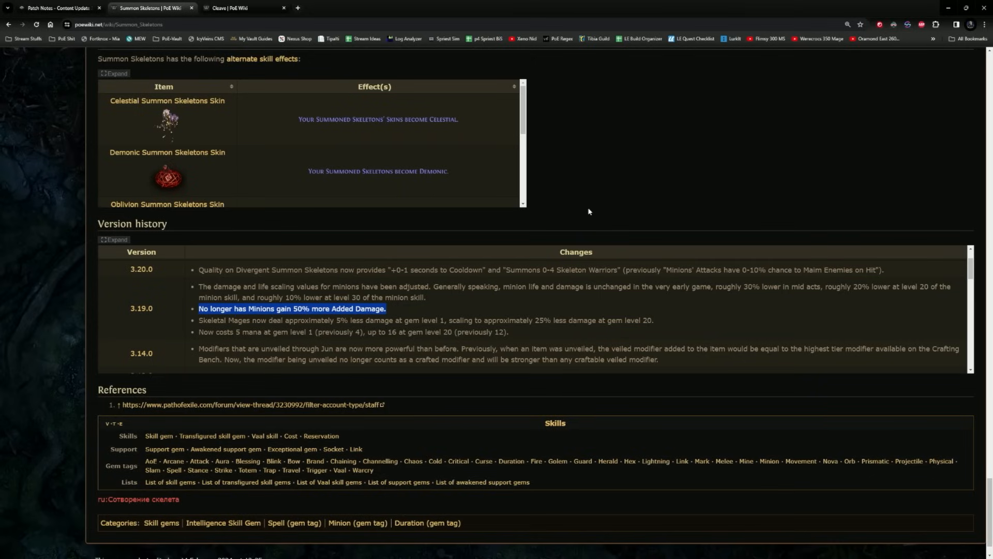
{"action": "mouse_move", "coordinate": [588, 156]}
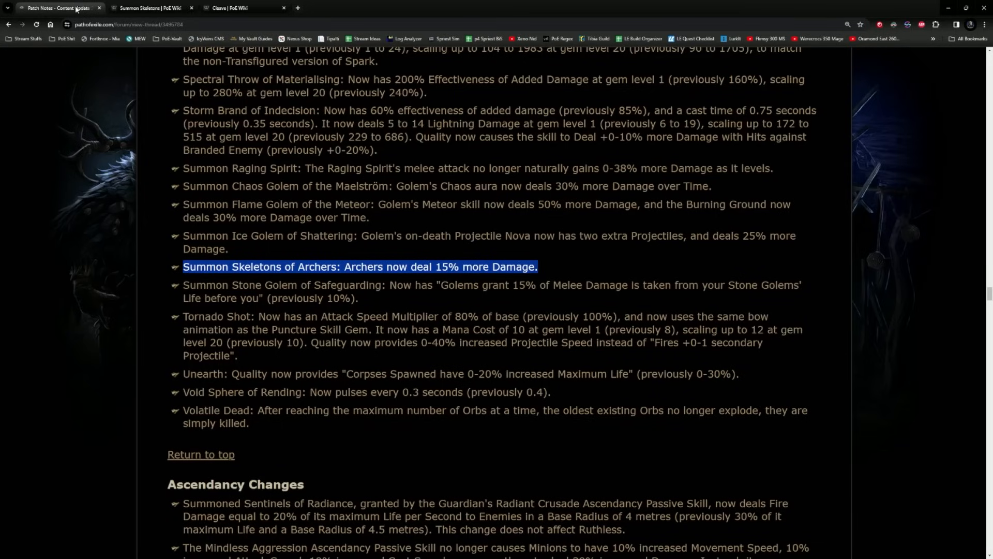
Step: Scroll the patch notes further and open a new browser tab
{"action": "scroll", "scroll_direction": "down", "scroll_amount": 3}
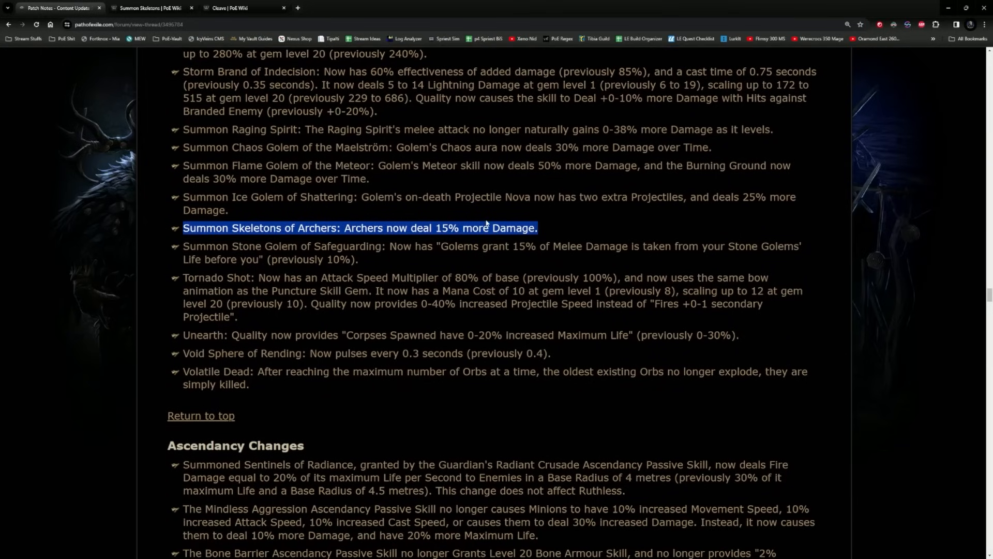
{"action": "left_click", "coordinate": [149, 7]}
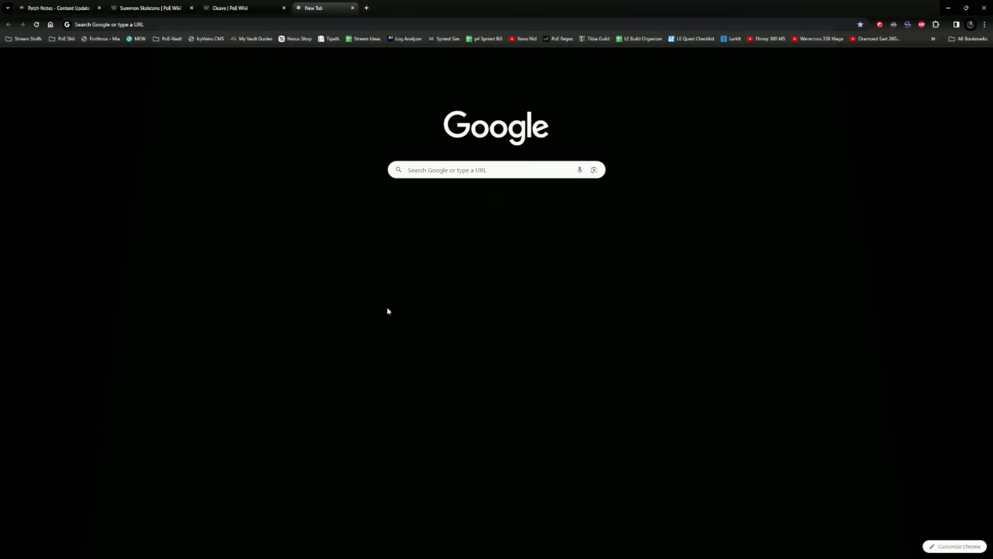
Step: Search 'poe united in dream' and follow its Envy link to the Envy skill article
{"action": "type", "text": "poe united in dream"}
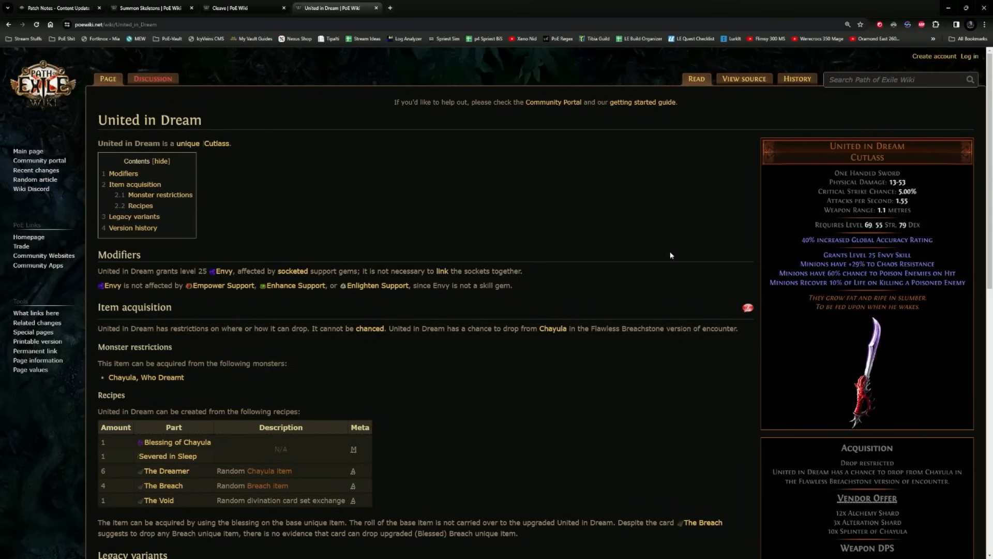
{"action": "left_click", "coordinate": [223, 271]}
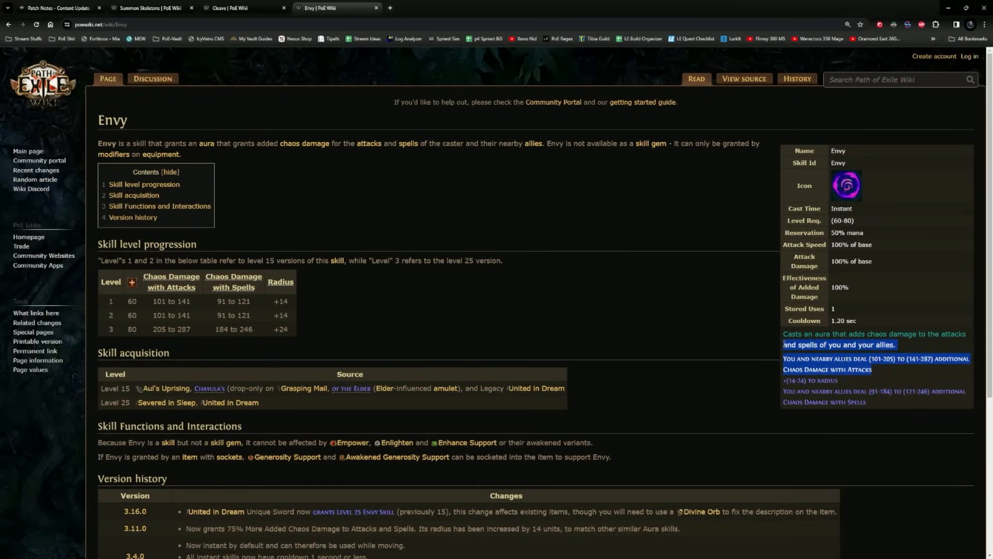
{"action": "scroll", "scroll_direction": "down", "scroll_amount": 3}
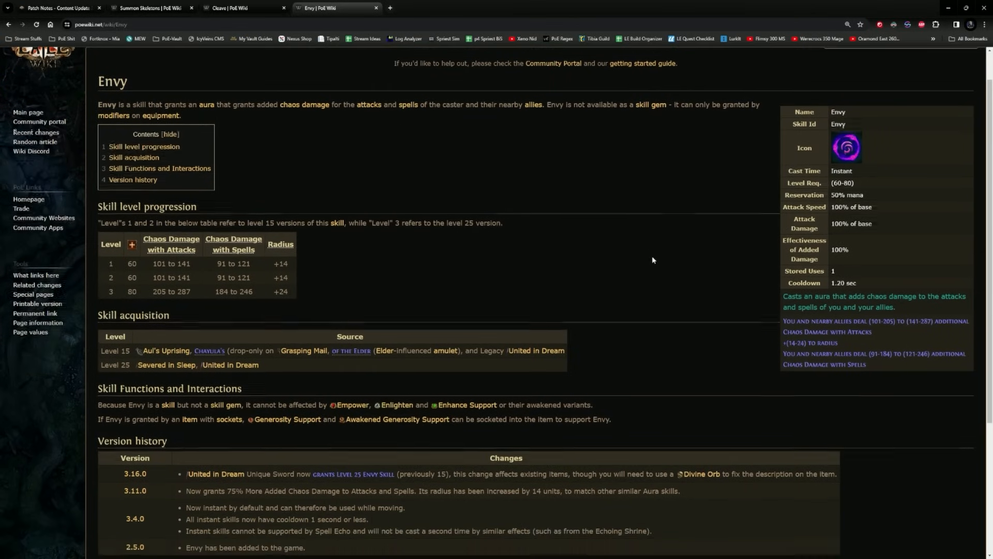